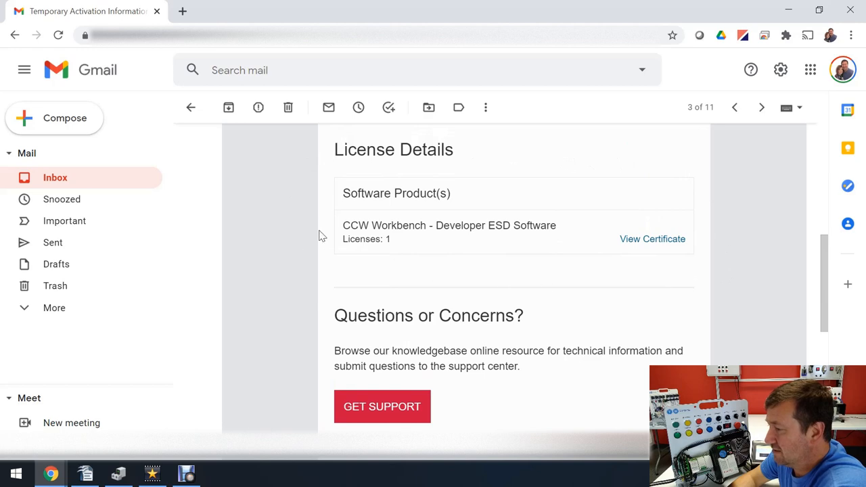
pyautogui.moveTo(649, 238)
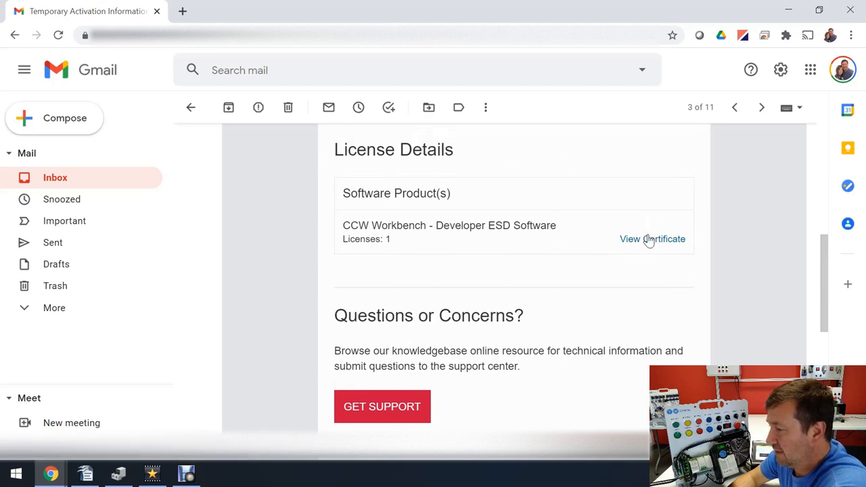
# Follow the Download Software link in the license email to the Rockwell download page
pyautogui.scroll(-3)
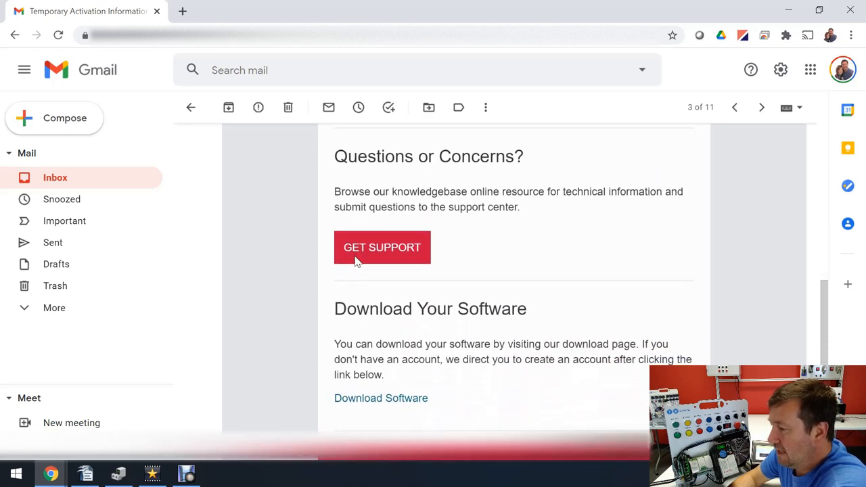
pyautogui.moveTo(366, 407)
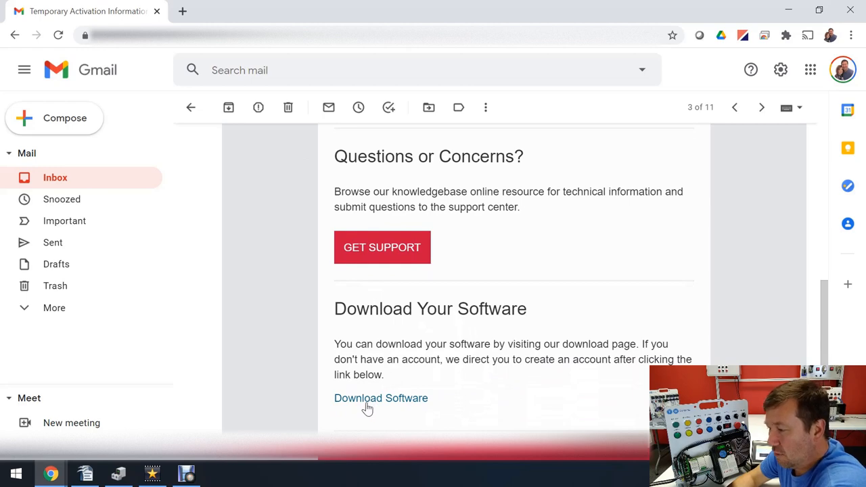
pyautogui.click(382, 398)
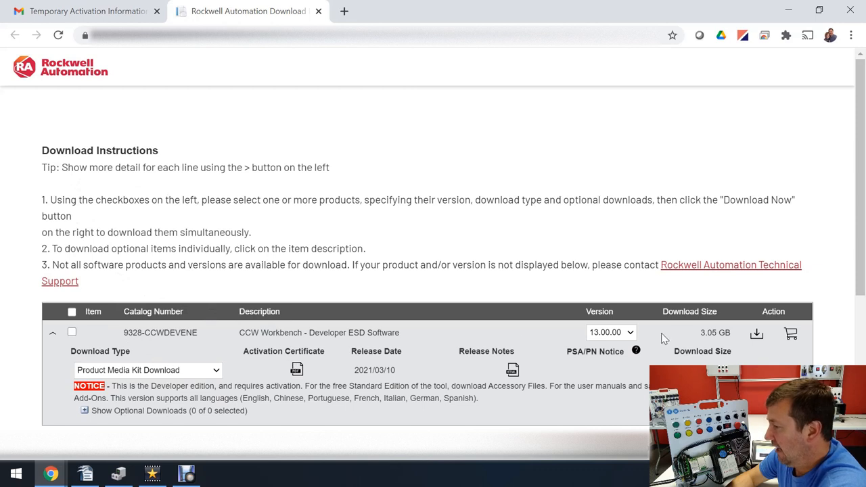
pyautogui.moveTo(758, 333)
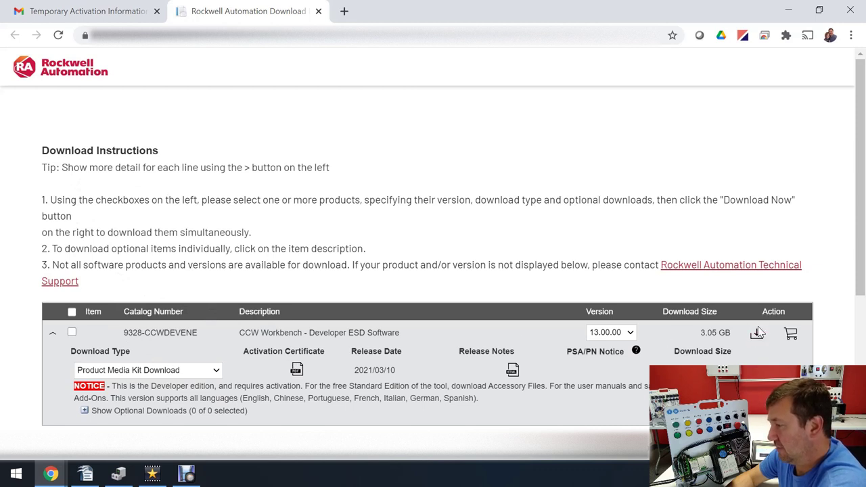
pyautogui.moveTo(755, 336)
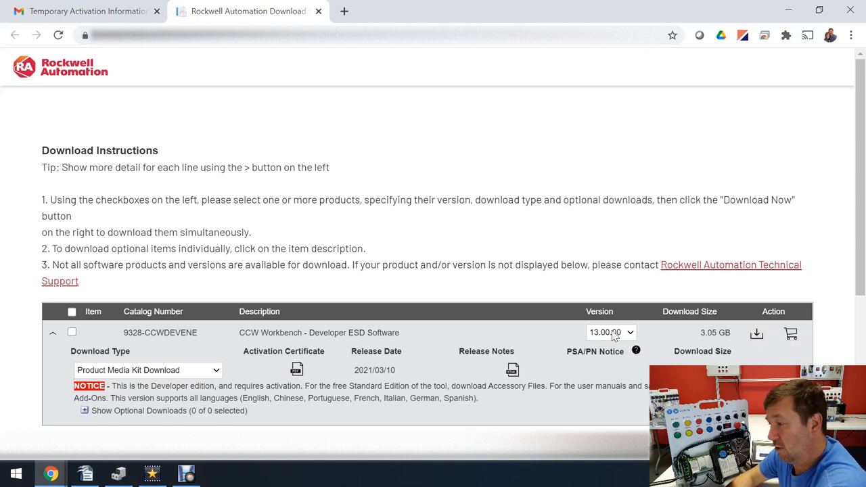
pyautogui.moveTo(6, 412)
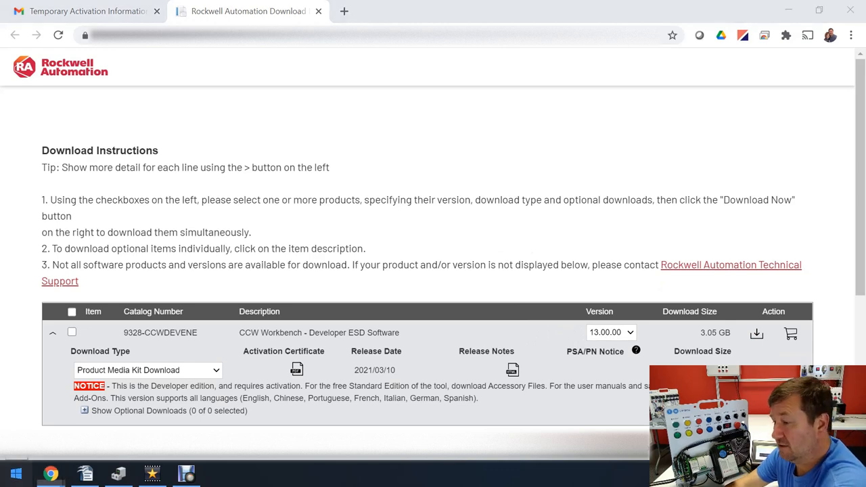
# Launch Connected Components Workbench from the Start menu and acknowledge the 'License checking failed' warning
pyautogui.click(11, 469)
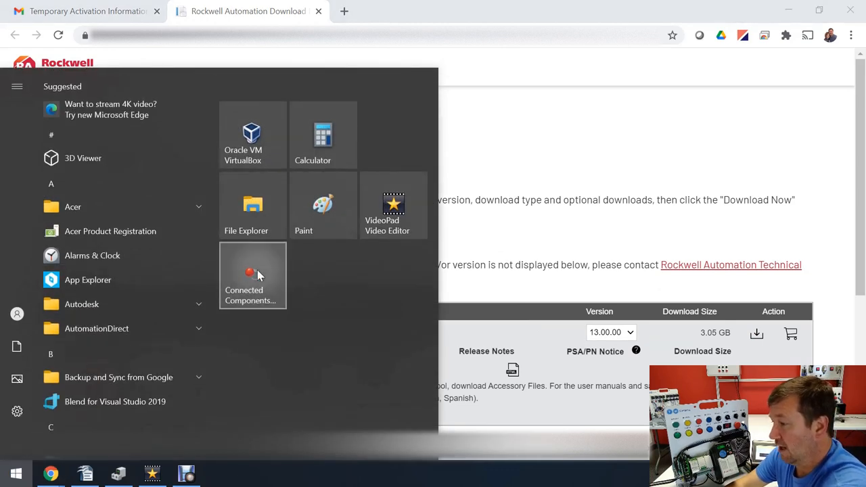
pyautogui.click(251, 276)
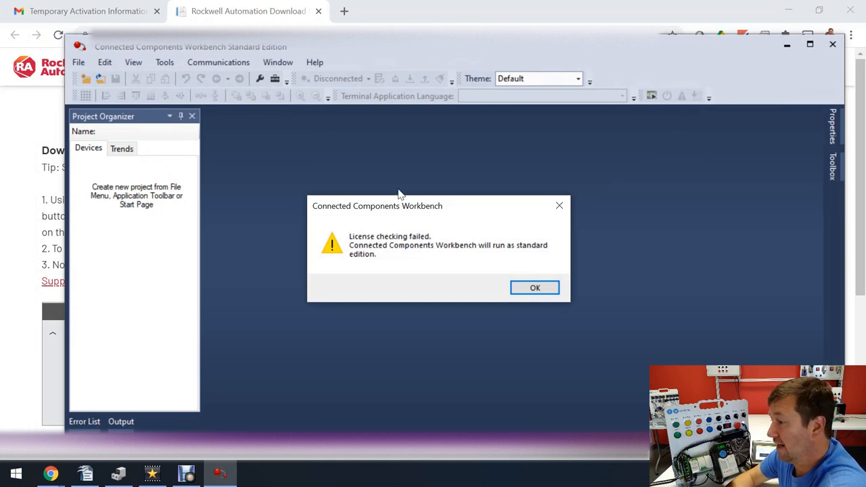
pyautogui.moveTo(314, 222)
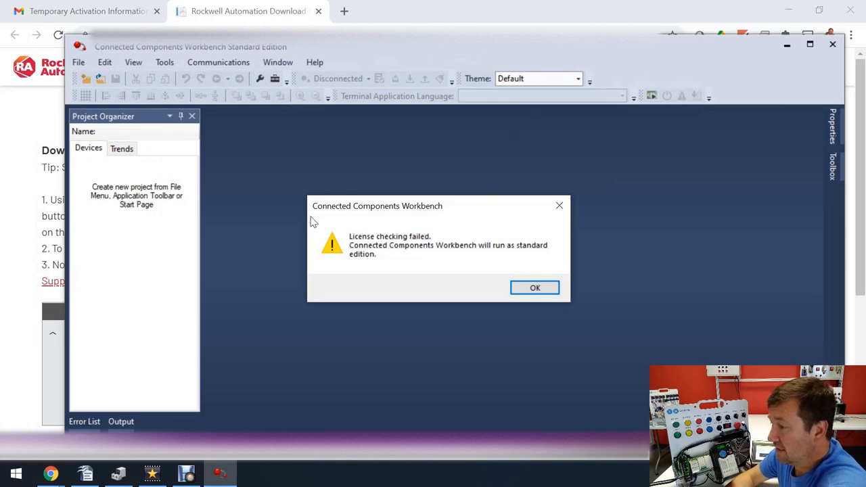
pyautogui.moveTo(359, 211)
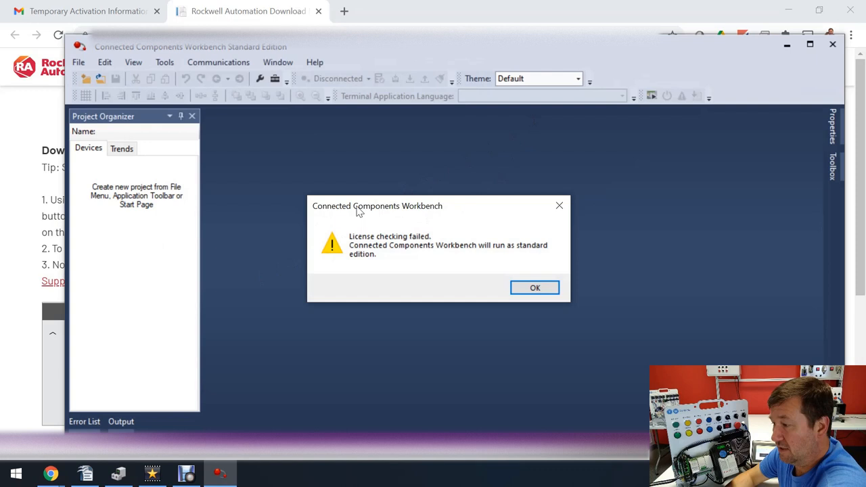
pyautogui.moveTo(425, 233)
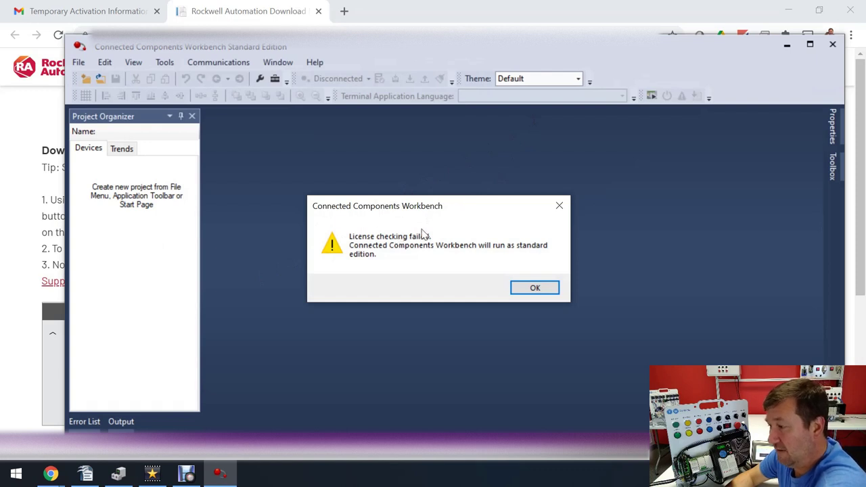
pyautogui.moveTo(446, 241)
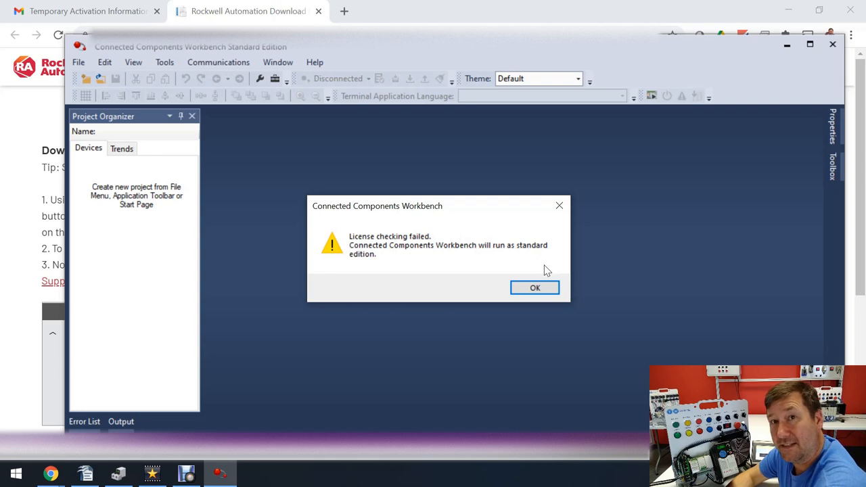
pyautogui.click(535, 287)
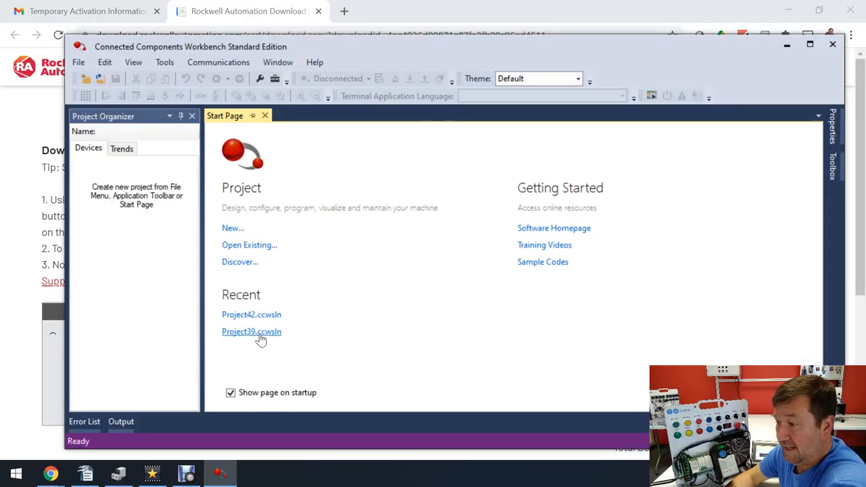
pyautogui.moveTo(323, 289)
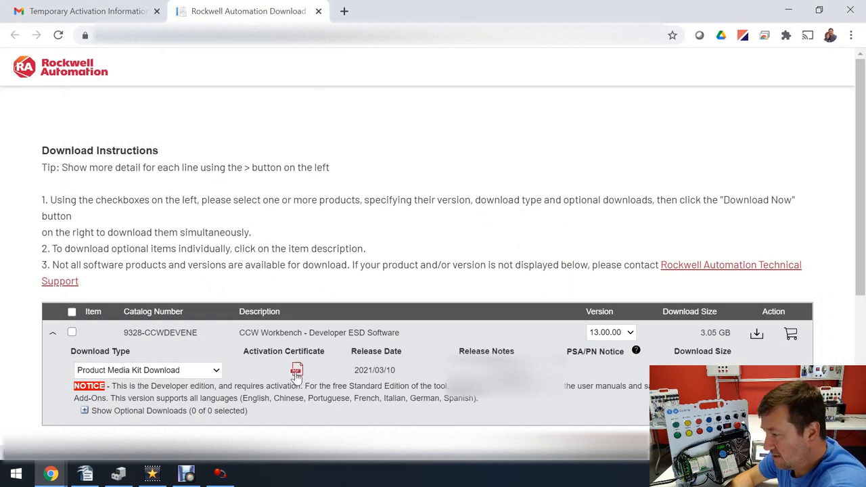
# Open the FactoryTalk Activation Certificate (ftacertificate.aspx) for the CCW Workbench Developer download
pyautogui.click(295, 371)
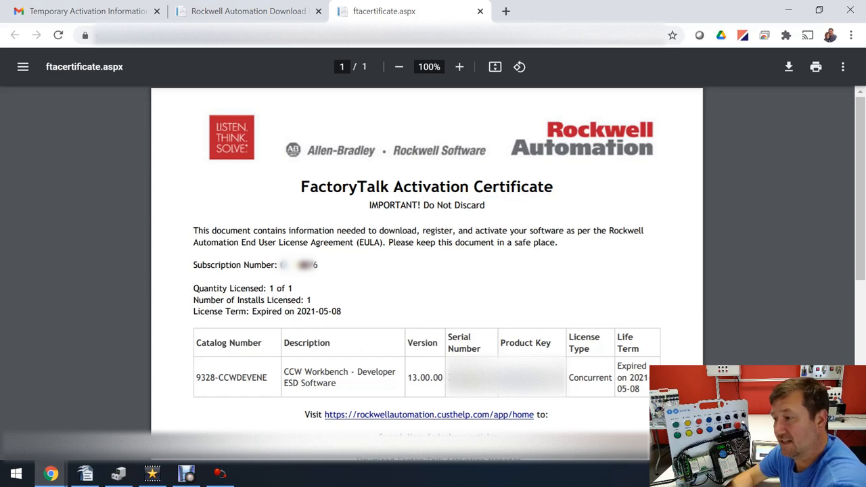
pyautogui.click(12, 471)
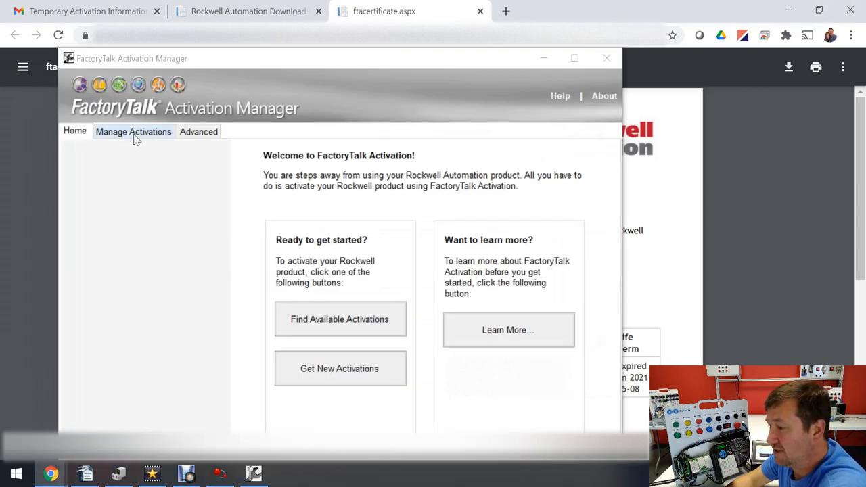
# Check Manage Activations is empty, return Home and start Get New Activations
pyautogui.click(133, 132)
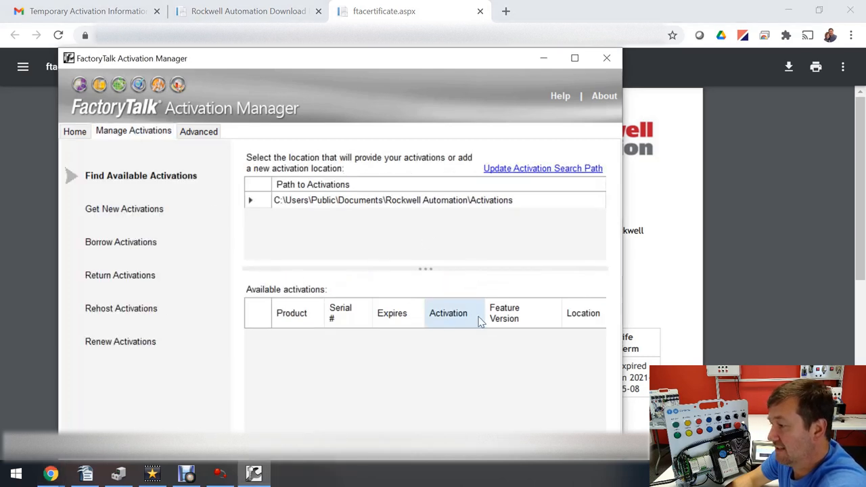
pyautogui.moveTo(186, 321)
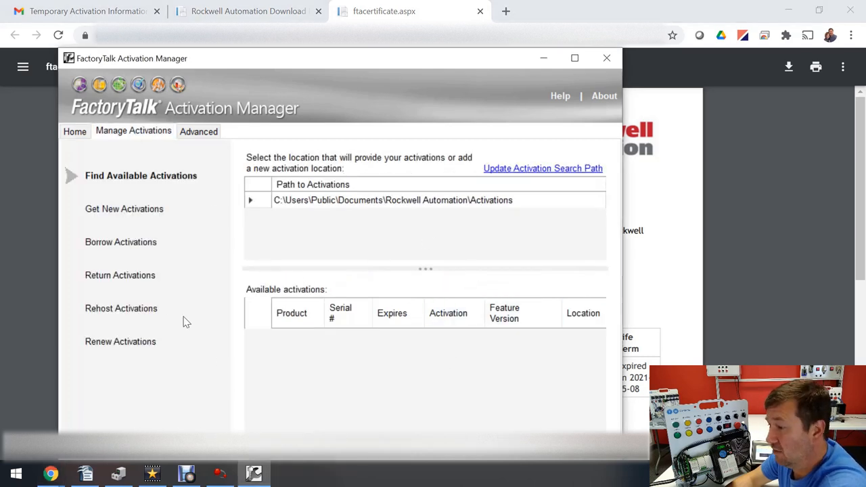
pyautogui.moveTo(284, 138)
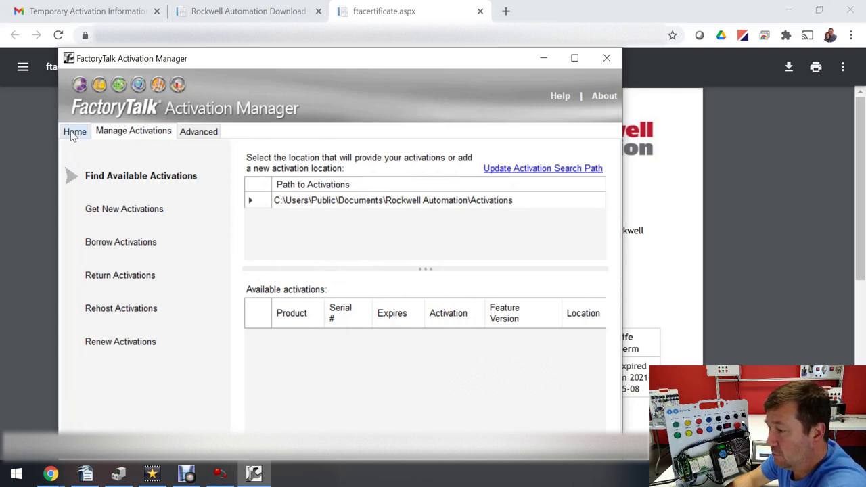
pyautogui.click(75, 131)
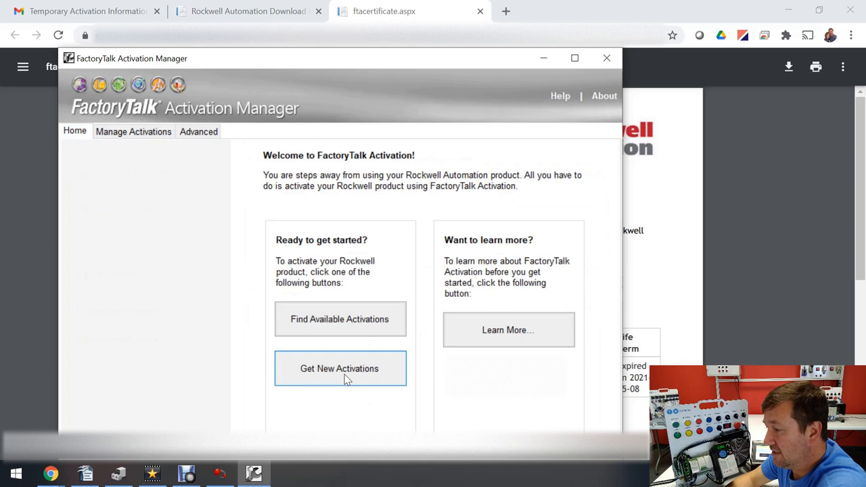
pyautogui.click(342, 368)
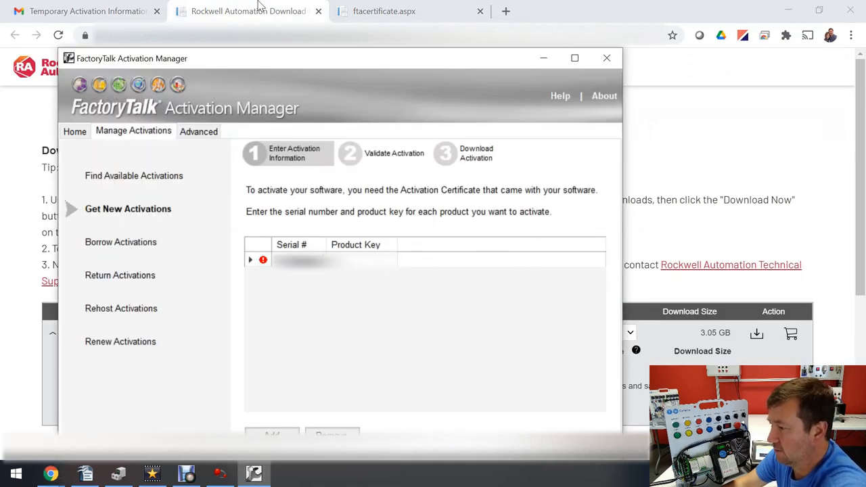
# Validate the entered serial number and product key
pyautogui.click(606, 57)
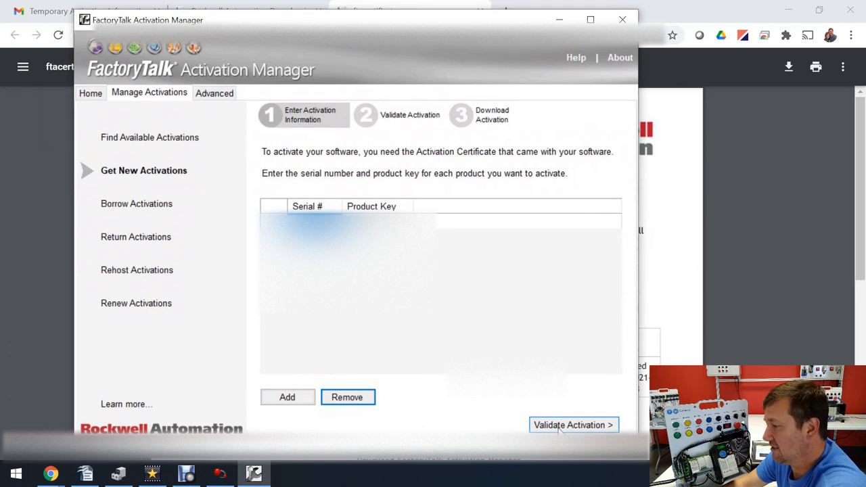
pyautogui.click(574, 425)
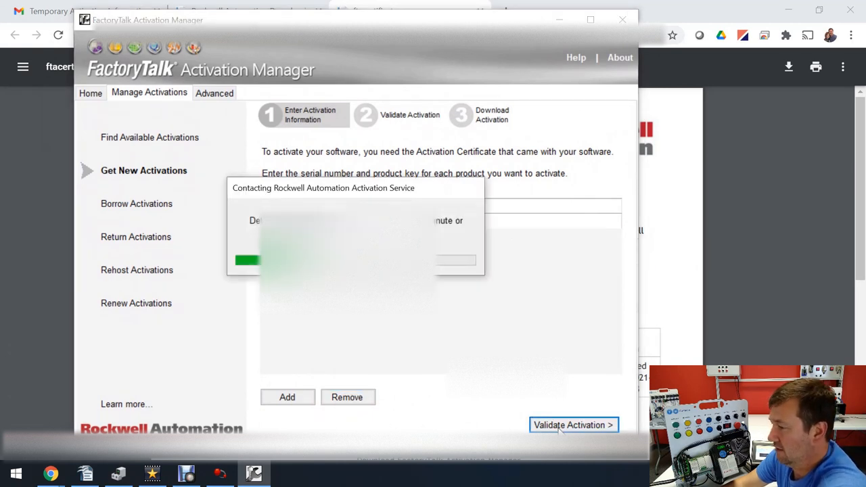
pyautogui.click(574, 425)
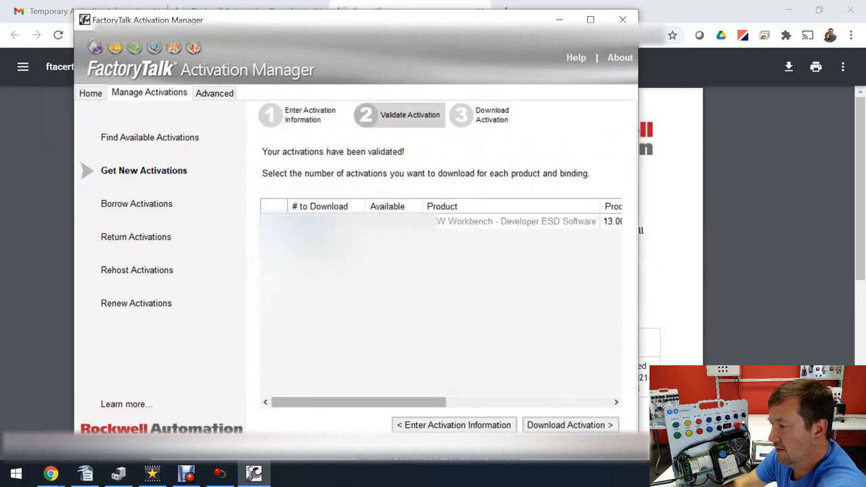
# Set one CCW Workbench Developer activation to download and download it to this computer
pyautogui.click(319, 222)
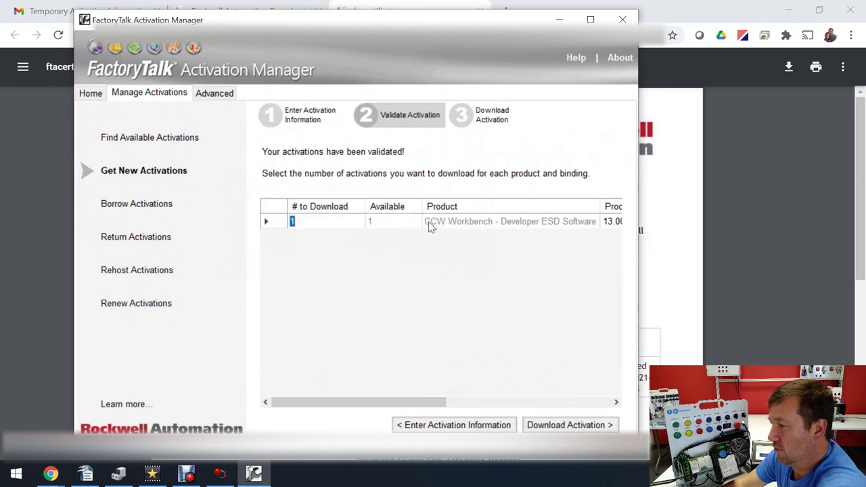
pyautogui.moveTo(610, 467)
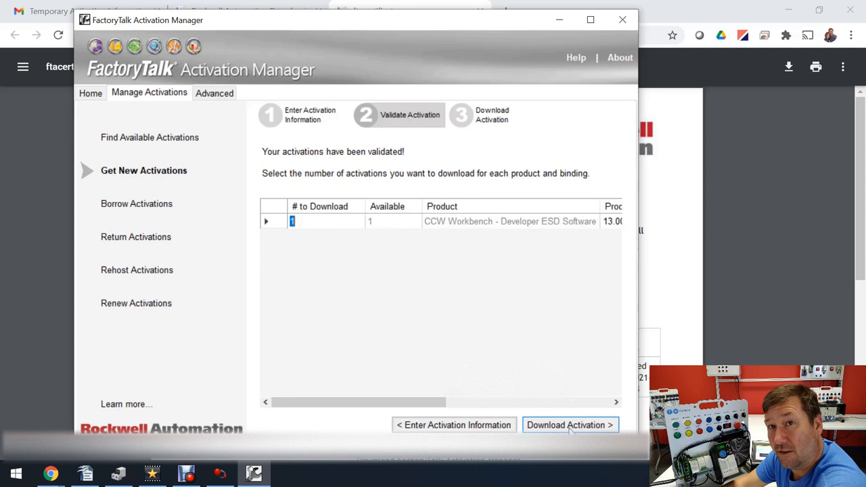
pyautogui.click(570, 425)
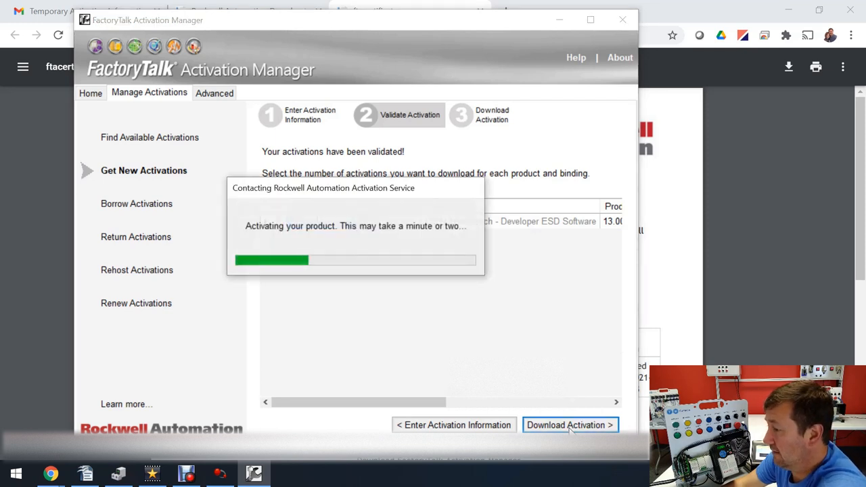
pyautogui.click(572, 425)
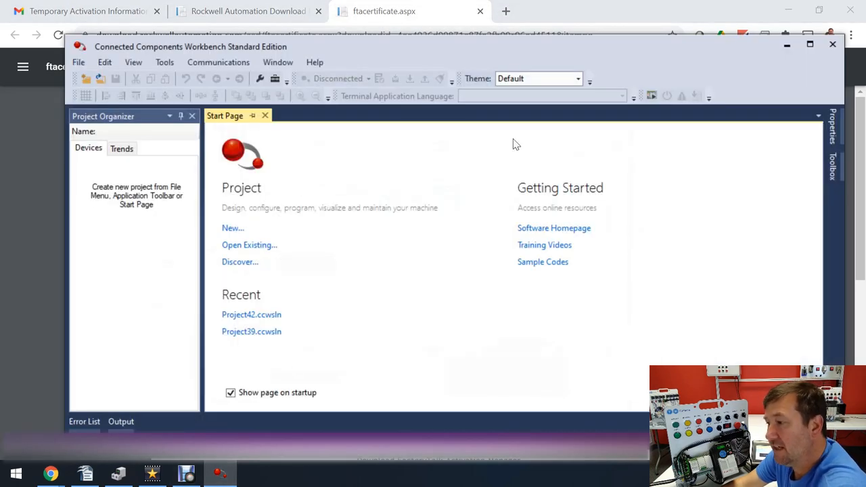
# Close Connected Components Workbench and relaunch it from the Start menu
pyautogui.click(404, 11)
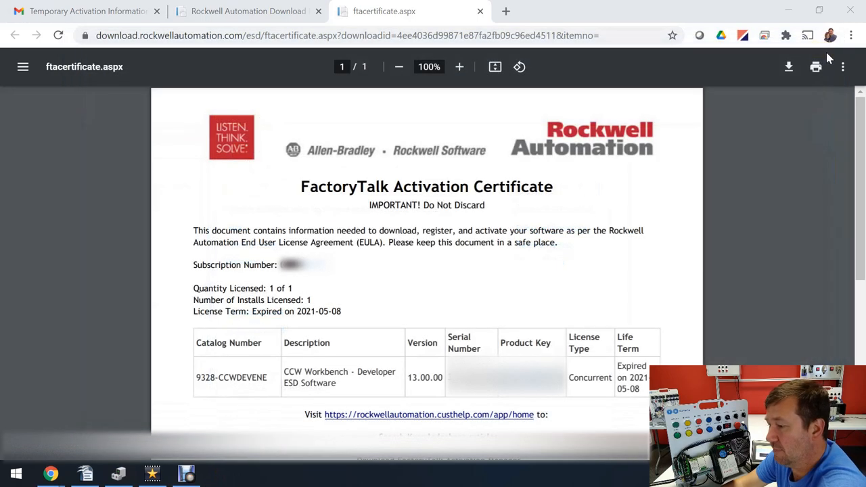
pyautogui.click(17, 474)
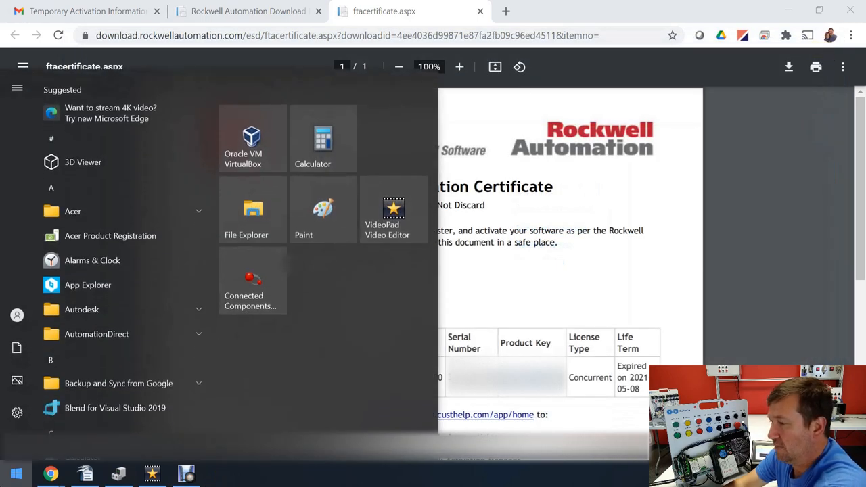
pyautogui.click(252, 280)
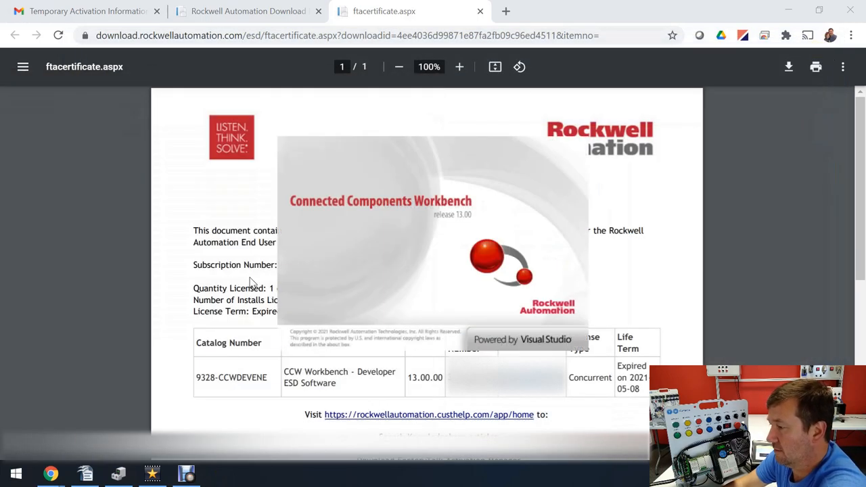